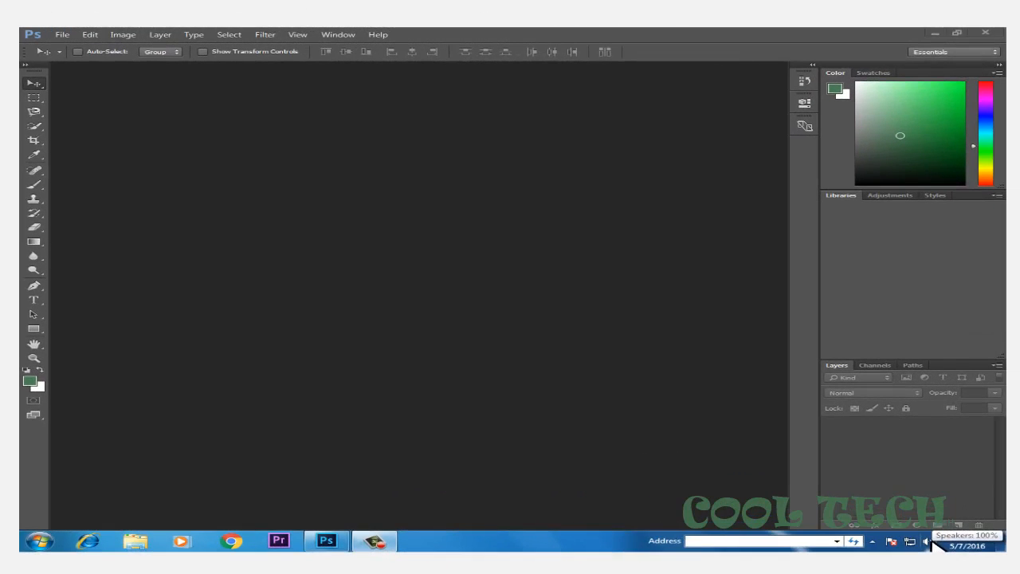
pyautogui.moveTo(801, 379)
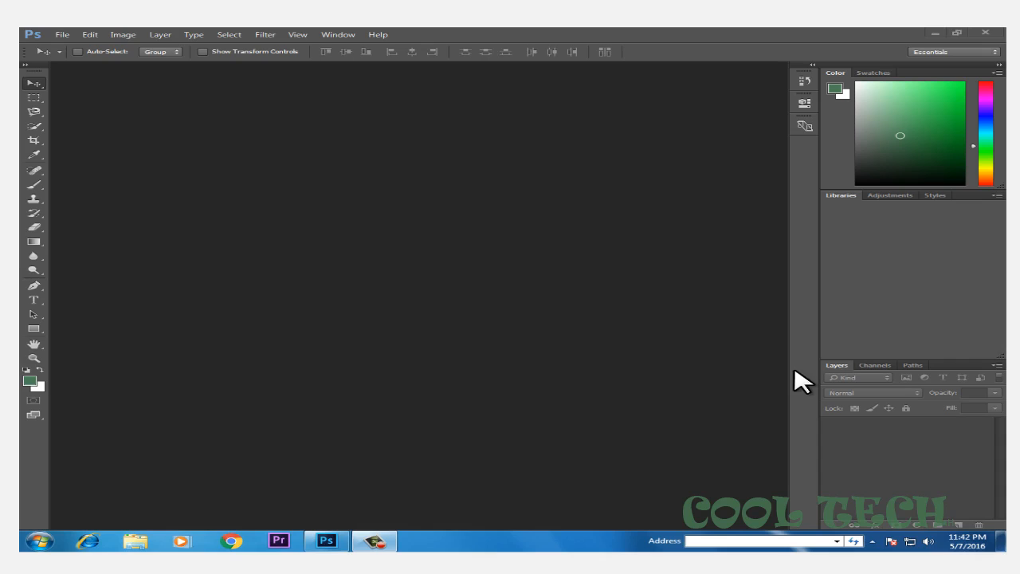
pyautogui.moveTo(691, 327)
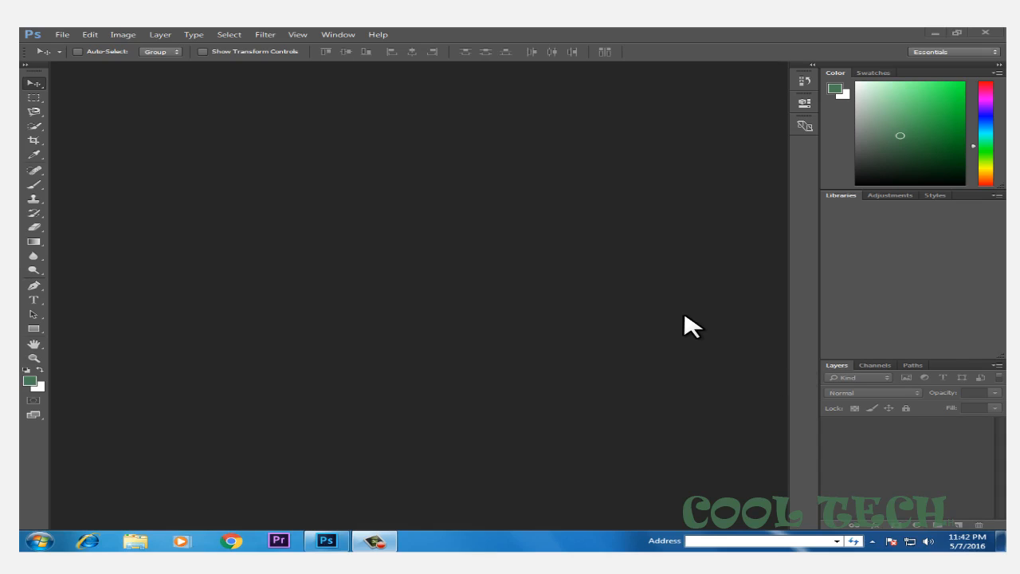
pyautogui.moveTo(62, 34)
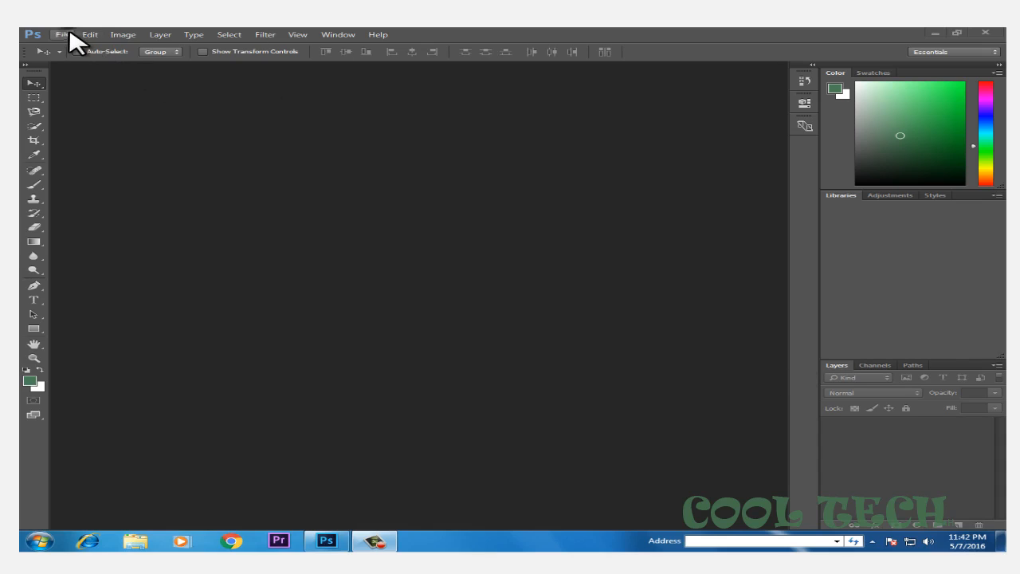
# - Open the portrait IMG_20160127_111255 (2).jpg of the kneeling young man
pyautogui.click(62, 34)
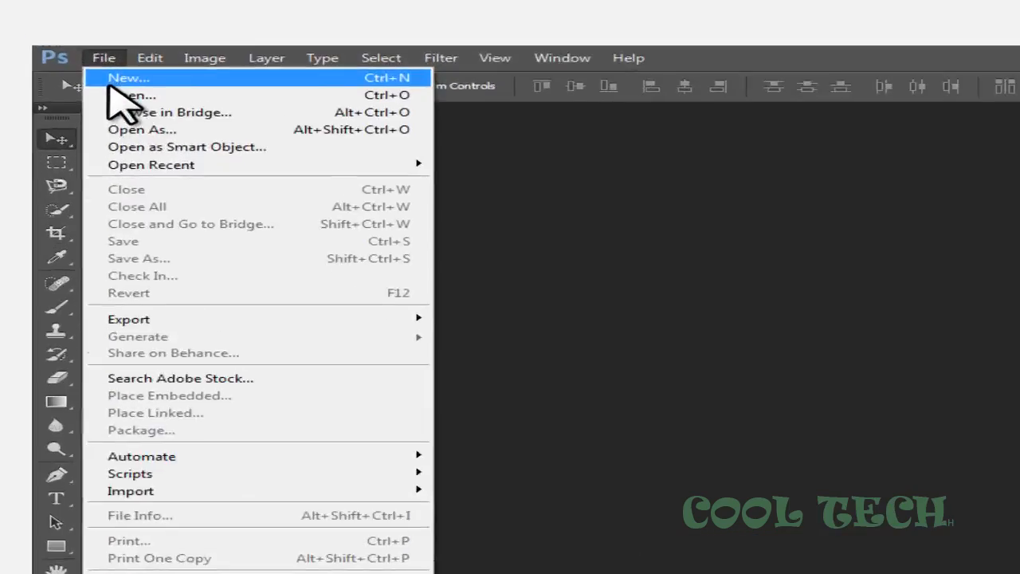
pyautogui.click(135, 95)
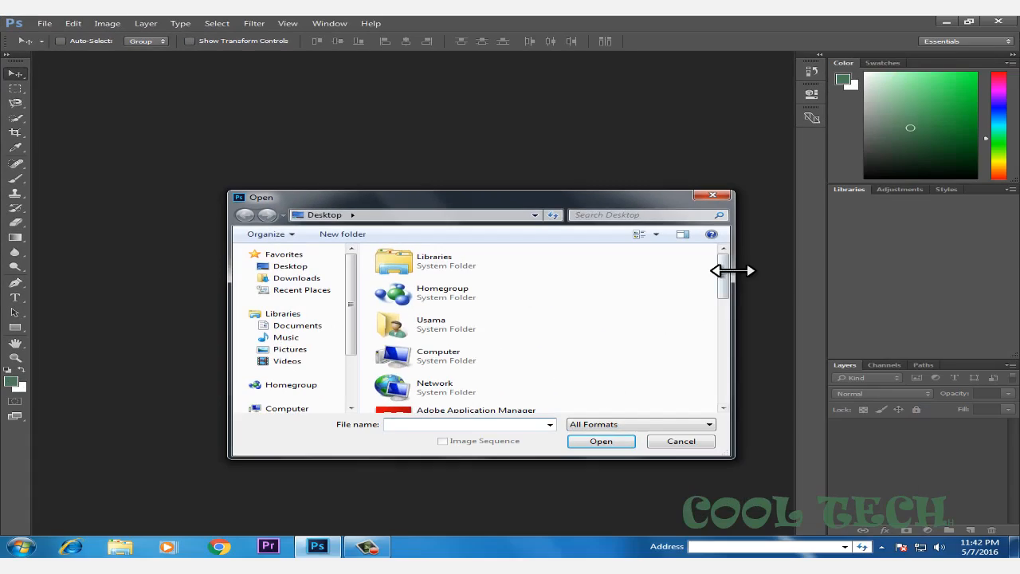
pyautogui.scroll(-3)
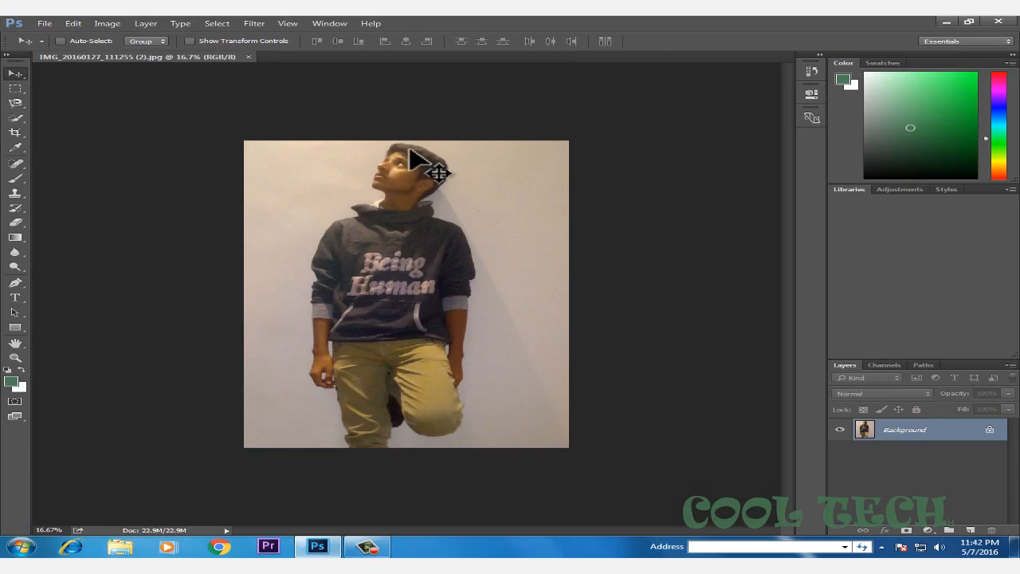
pyautogui.moveTo(431, 163)
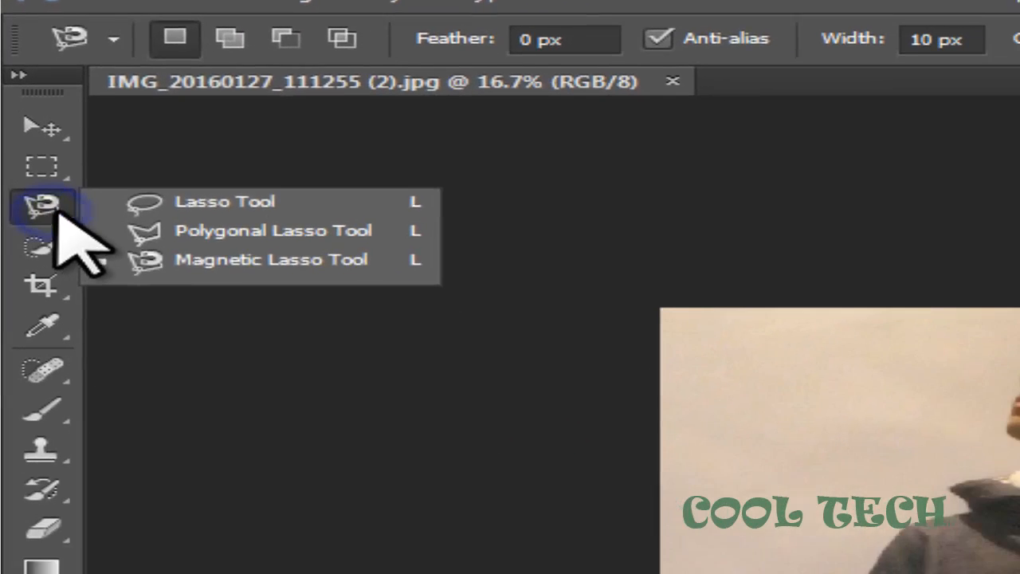
# - Trace the kneeling man with the Magnetic Lasso and copy the selection
pyautogui.click(271, 259)
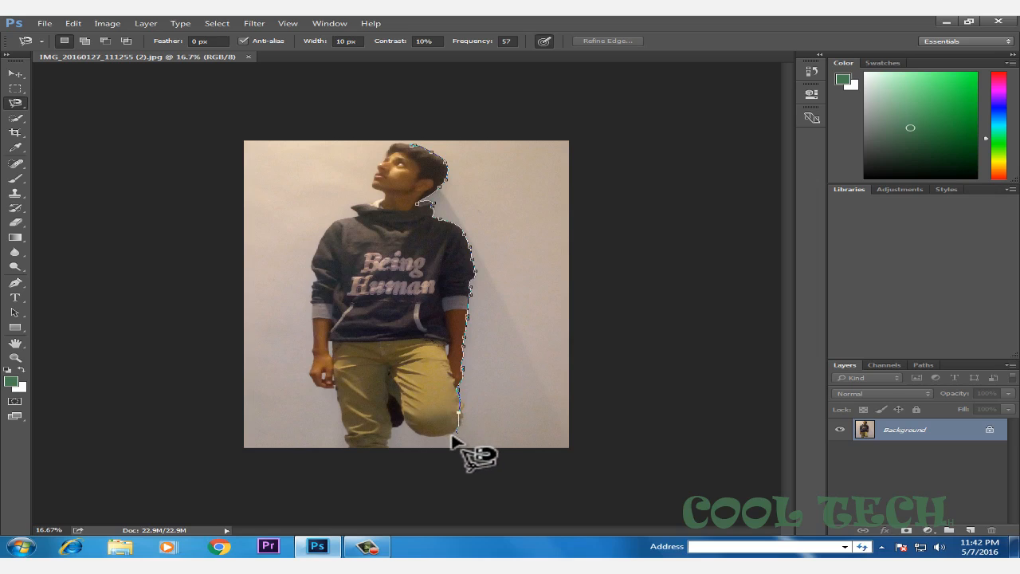
pyautogui.moveTo(431, 434)
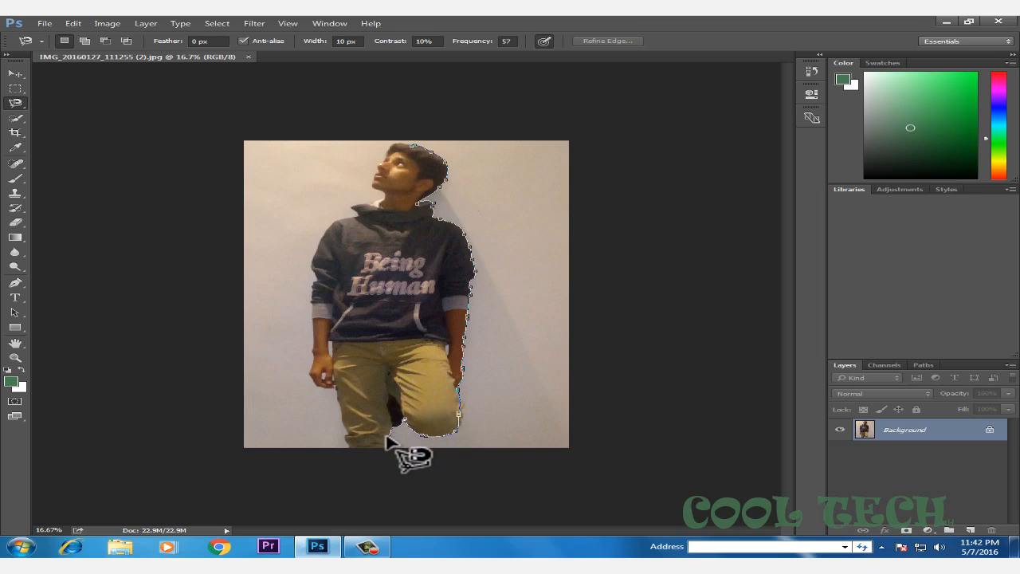
pyautogui.moveTo(368, 468)
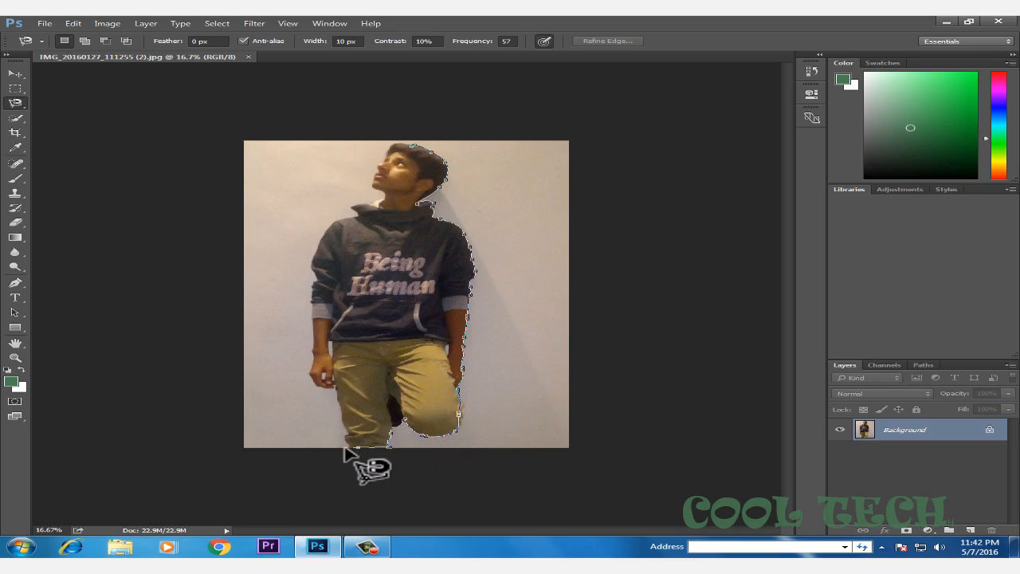
pyautogui.moveTo(338, 403)
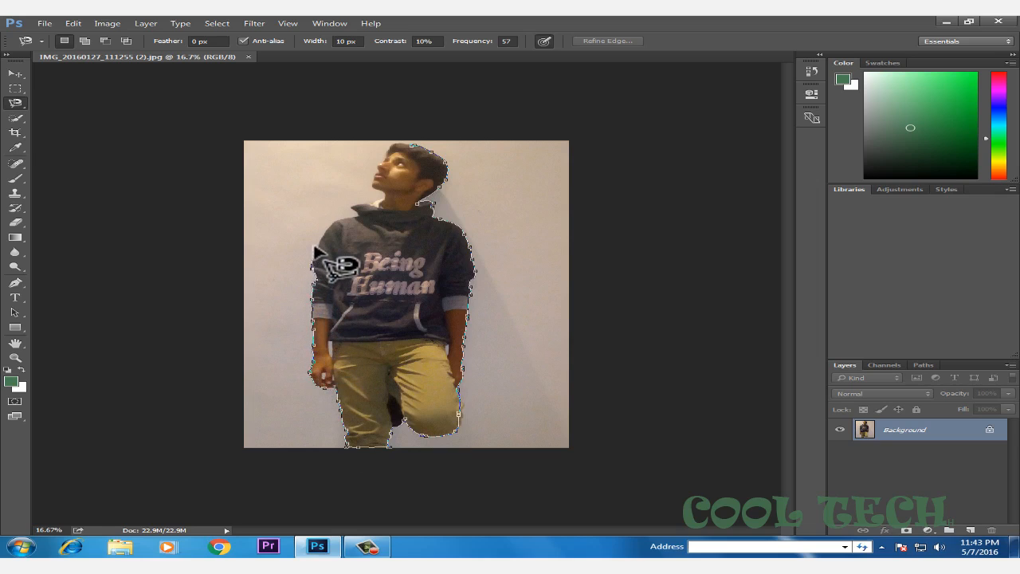
pyautogui.moveTo(358, 215)
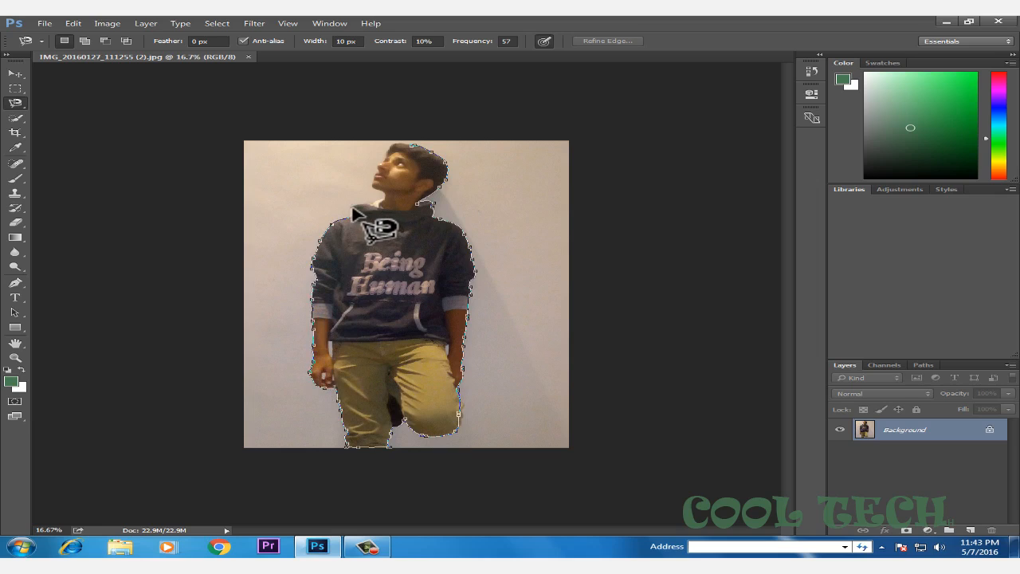
pyautogui.moveTo(378, 207)
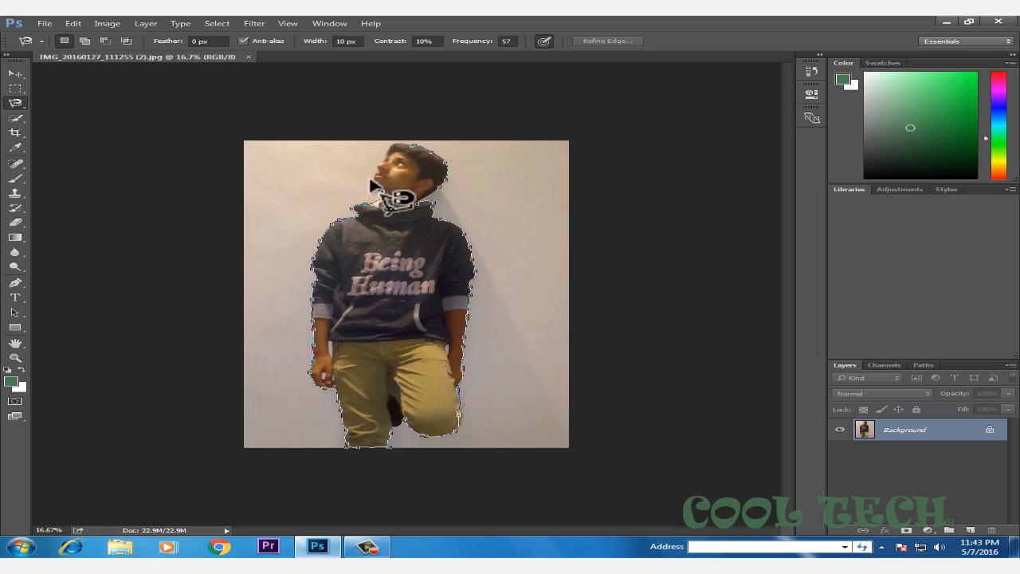
pyautogui.press('ctrl+c')
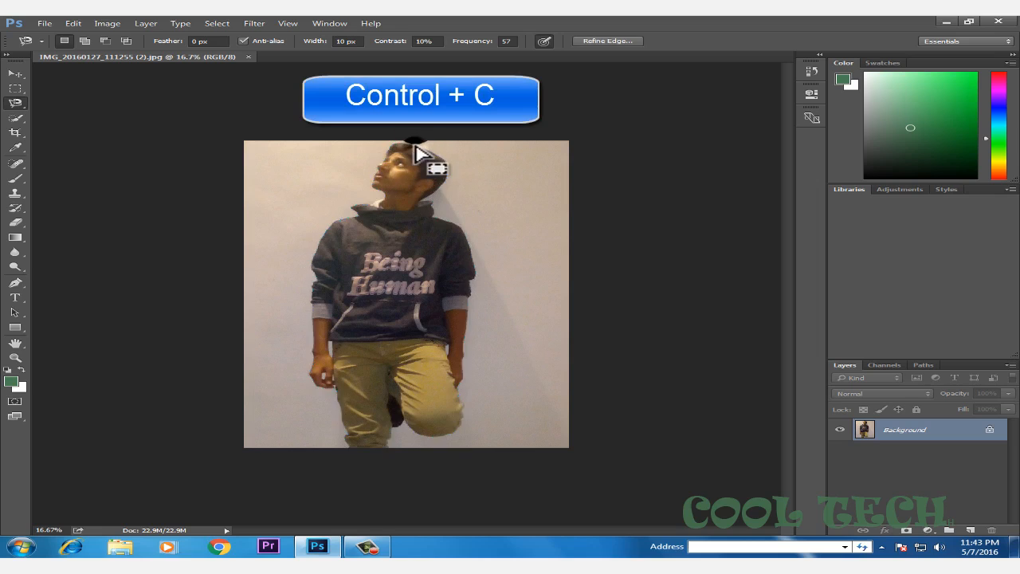
# - Start opening the StreetScene image from the Desktop
pyautogui.press('ctrl+c')
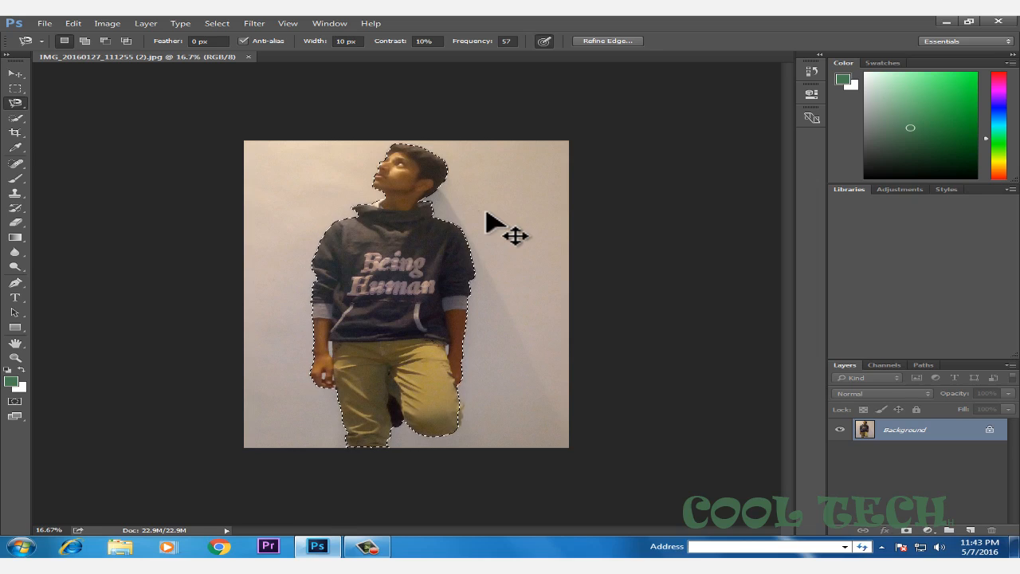
pyautogui.moveTo(418, 243)
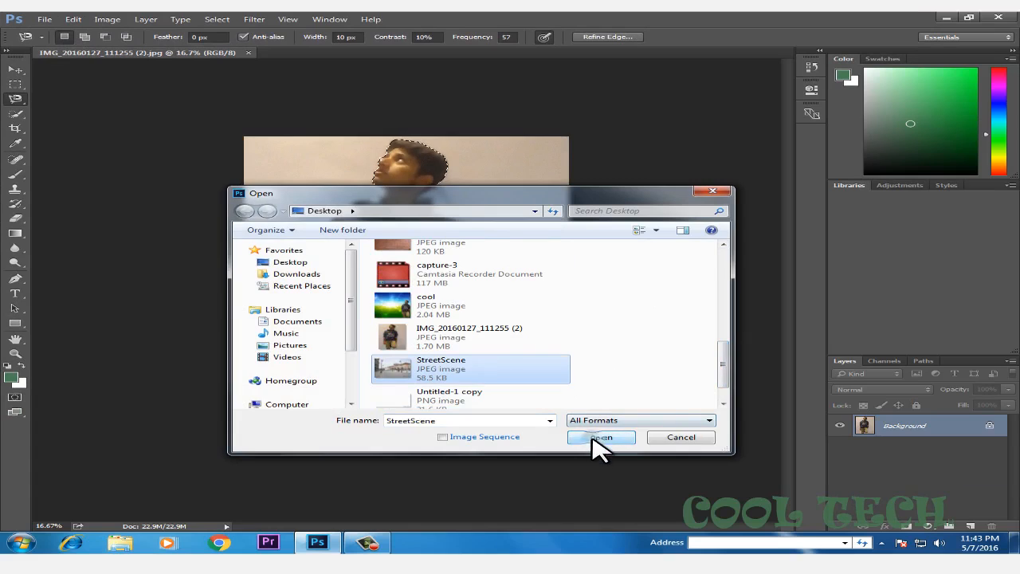
# - Paste the copied man into StreetScene.jpg as Layer 1
pyautogui.click(600, 437)
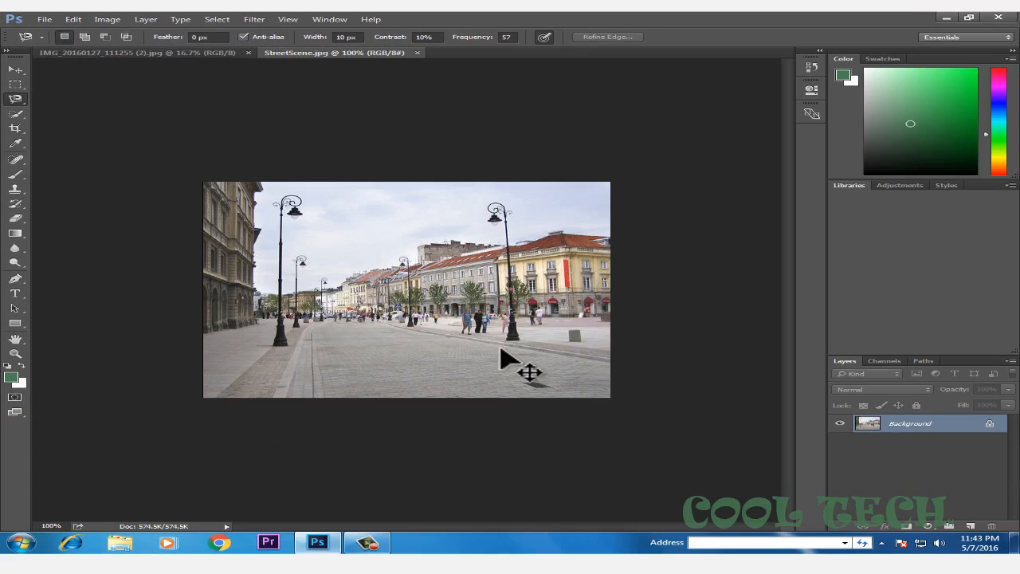
pyautogui.press('ctrl+v')
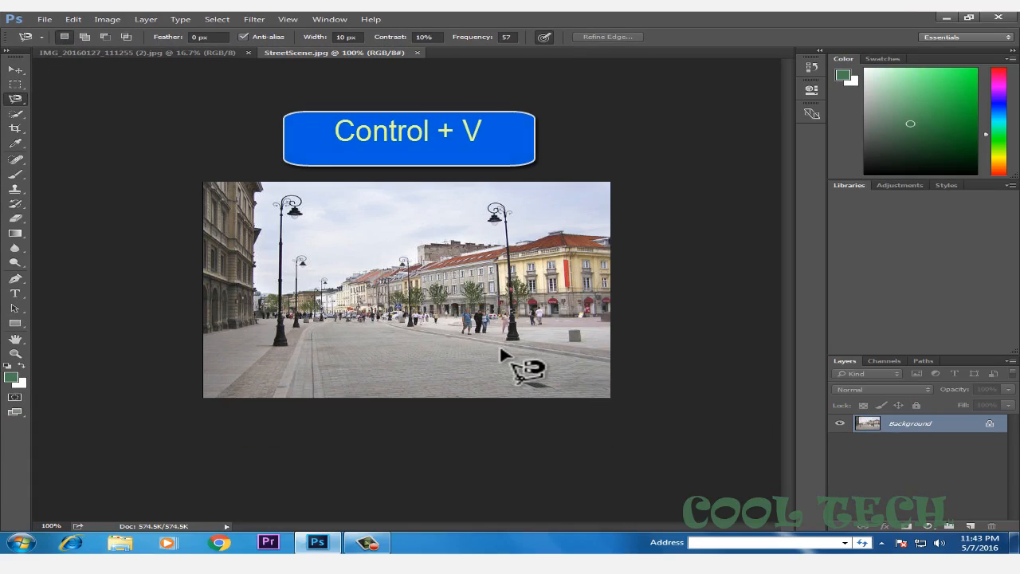
pyautogui.press('ctrl+v')
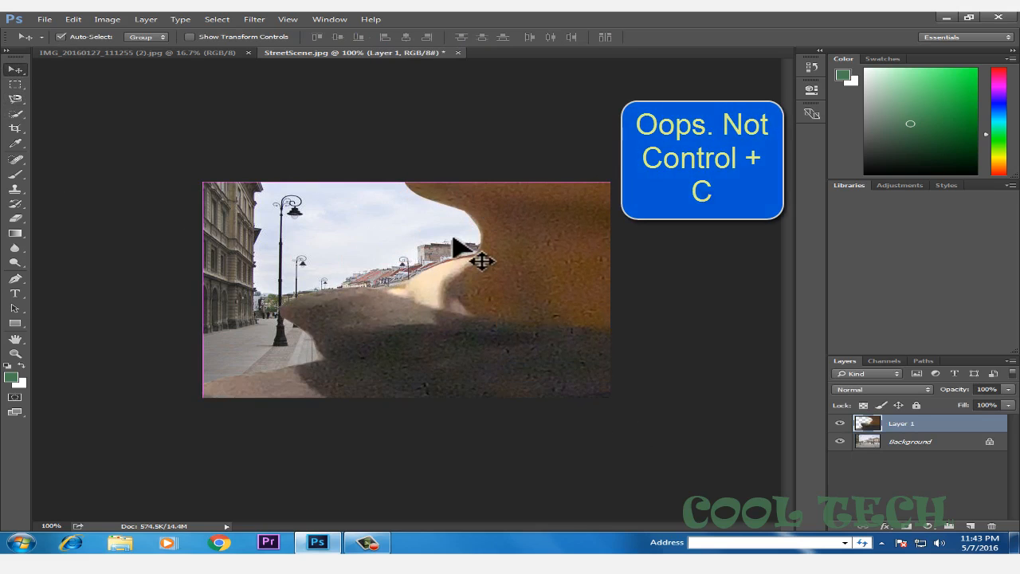
# - Free Transform the boy: shrink him and drag the side handle across to flip him
pyautogui.press('ctrl+t')
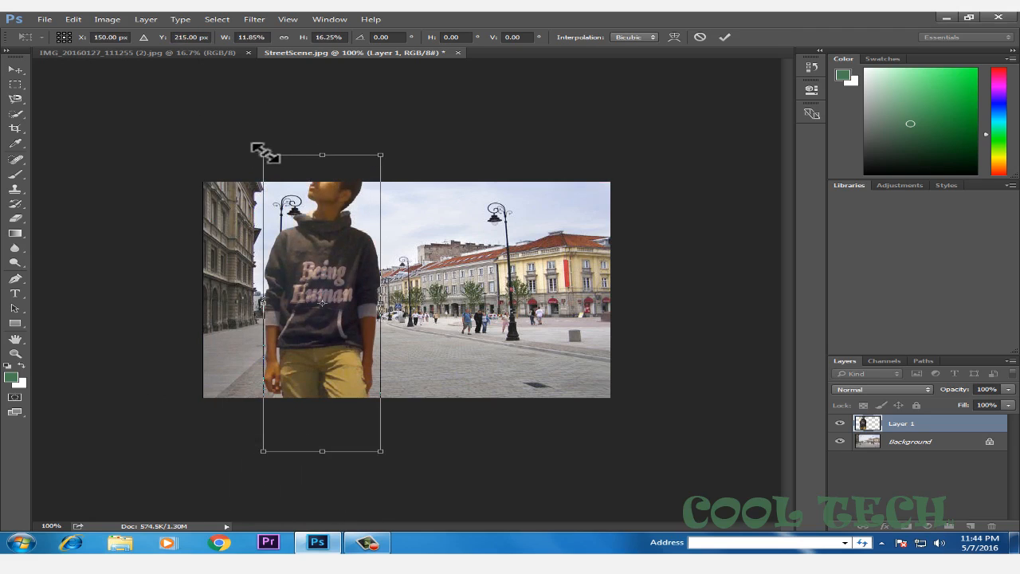
pyautogui.moveTo(265, 155); pyautogui.dragTo(293, 294)
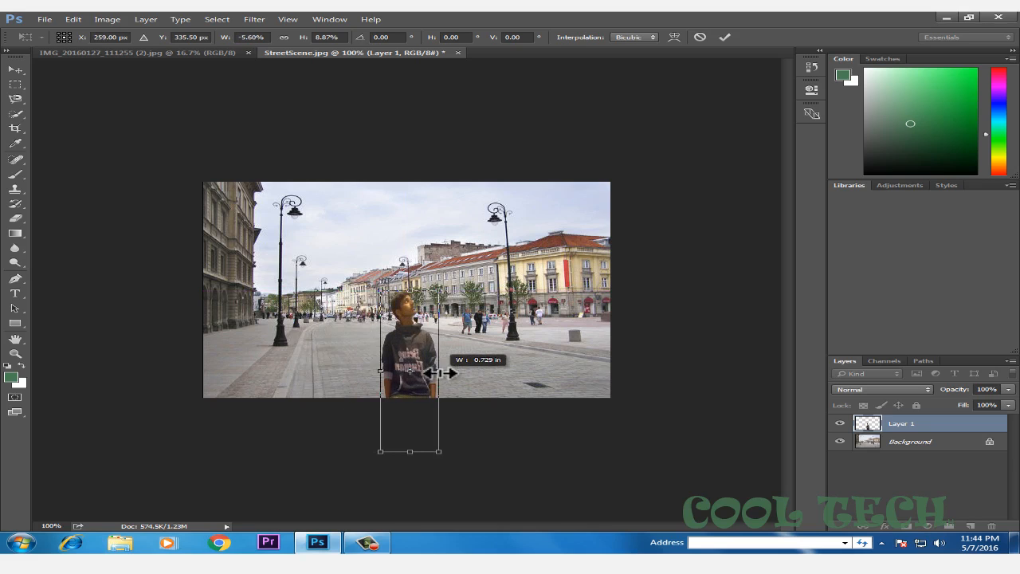
pyautogui.moveTo(410, 373); pyautogui.dragTo(352, 372)
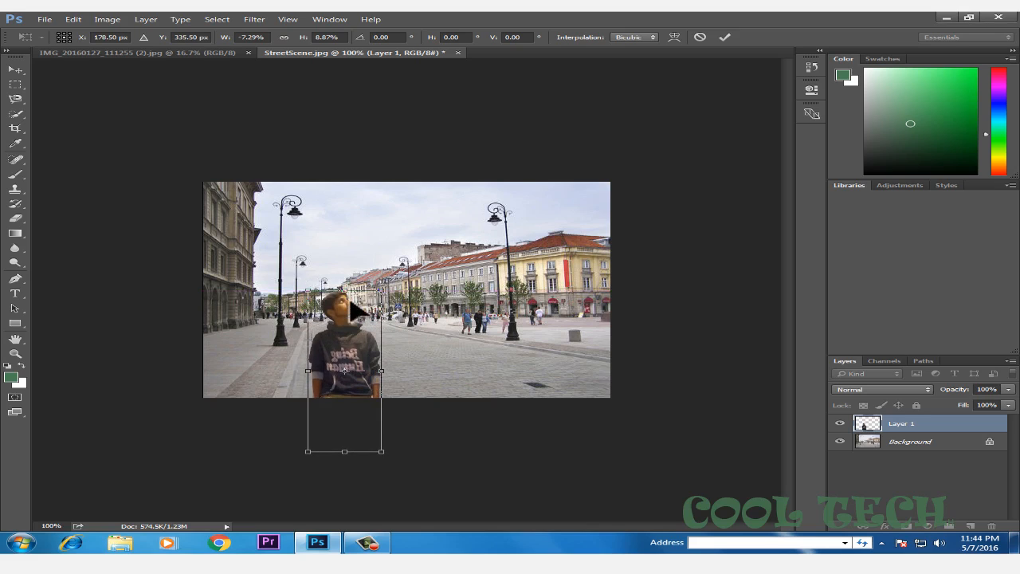
pyautogui.moveTo(466, 358)
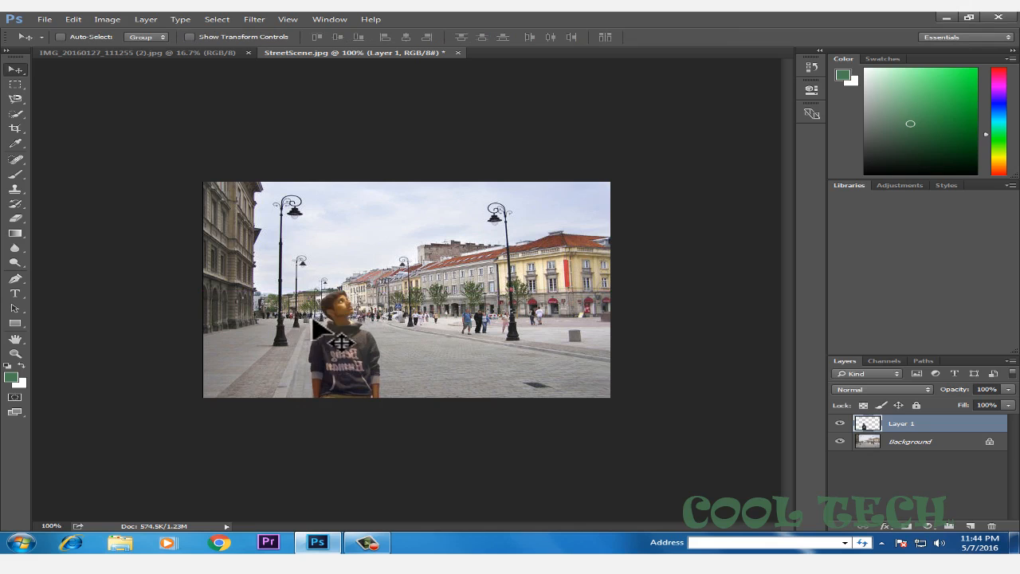
pyautogui.moveTo(386, 251)
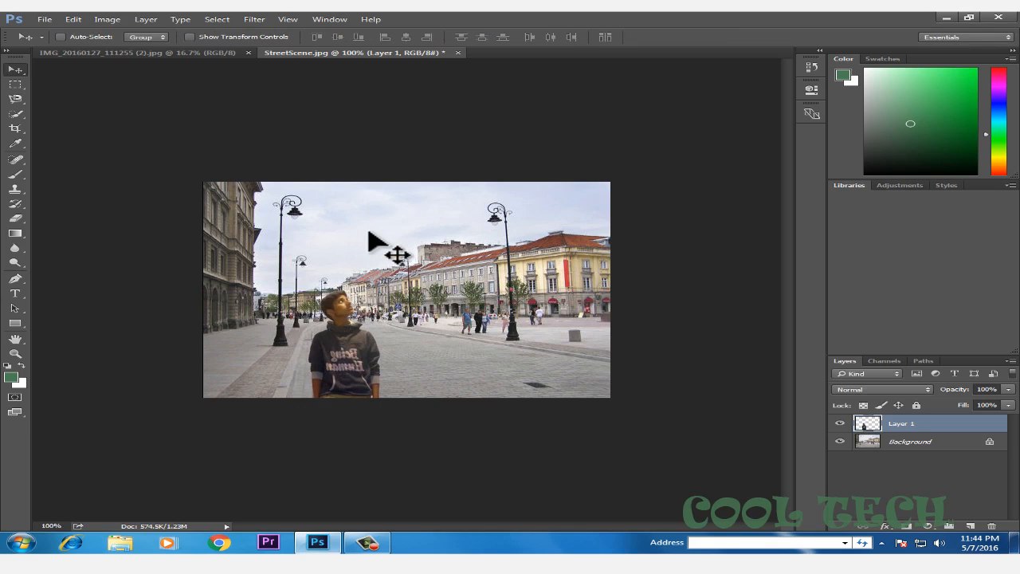
# - Save the composite as a JPEG named StreetScene on the Desktop
pyautogui.click(45, 19)
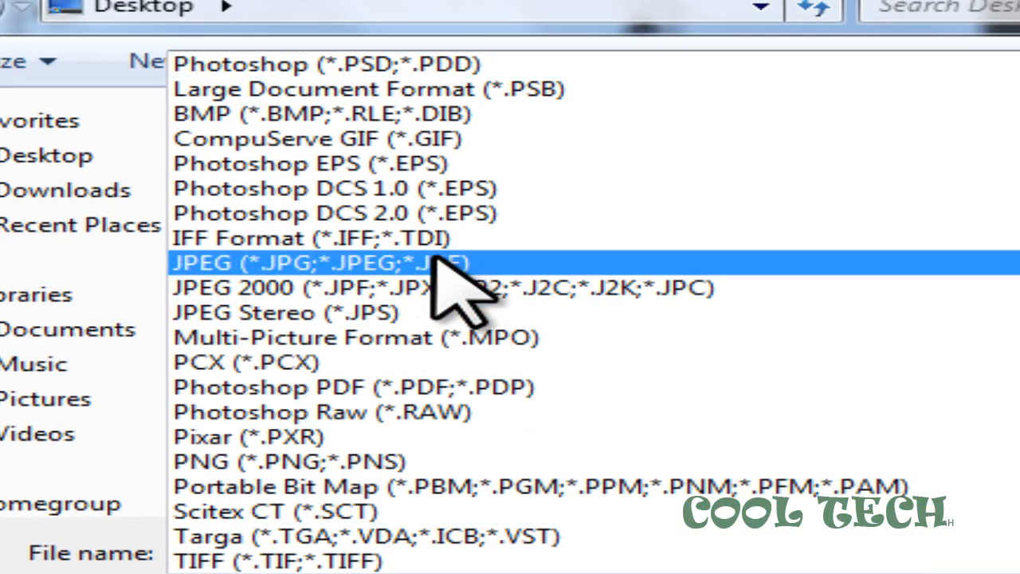
pyautogui.click(319, 263)
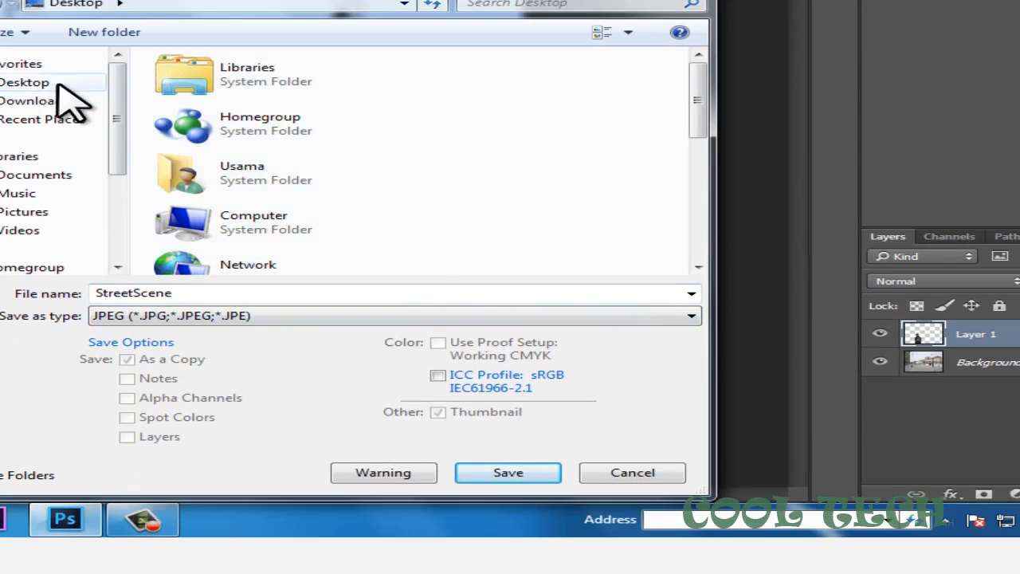
pyautogui.click(508, 471)
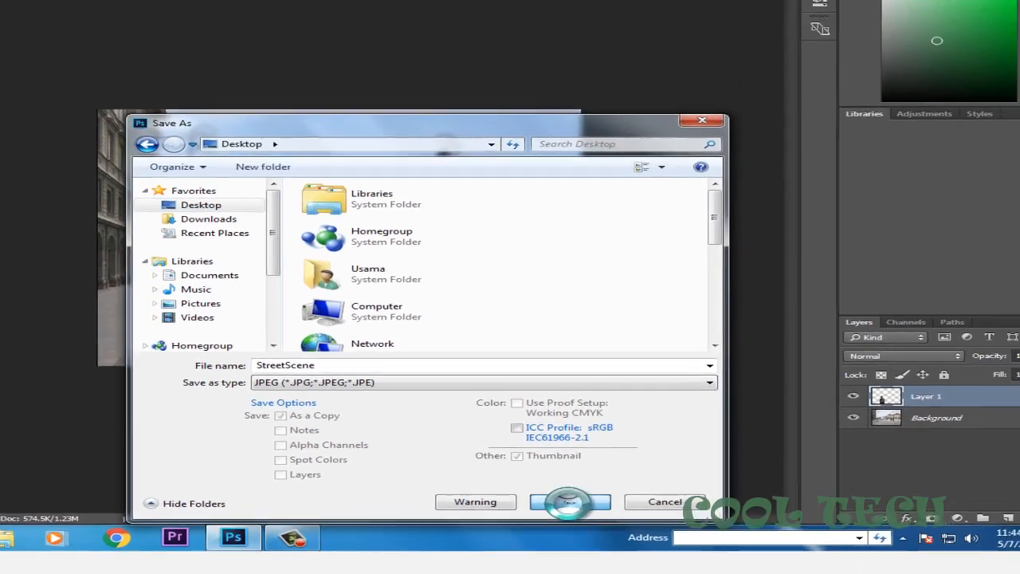
# - Confirm replacing the existing StreetScene.jpg and accept maximum JPEG quality
pyautogui.click(571, 502)
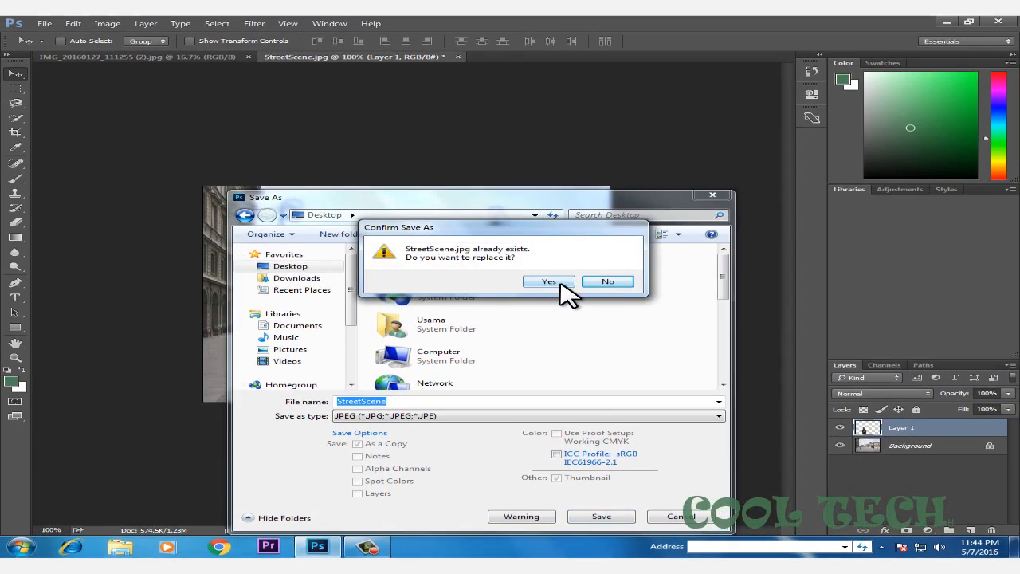
pyautogui.click(548, 281)
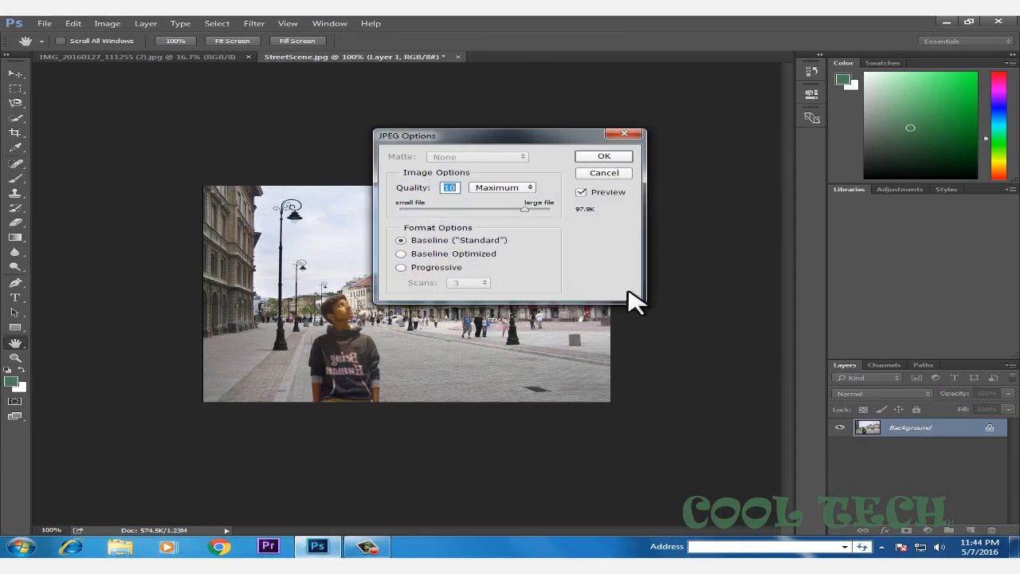
pyautogui.click(603, 155)
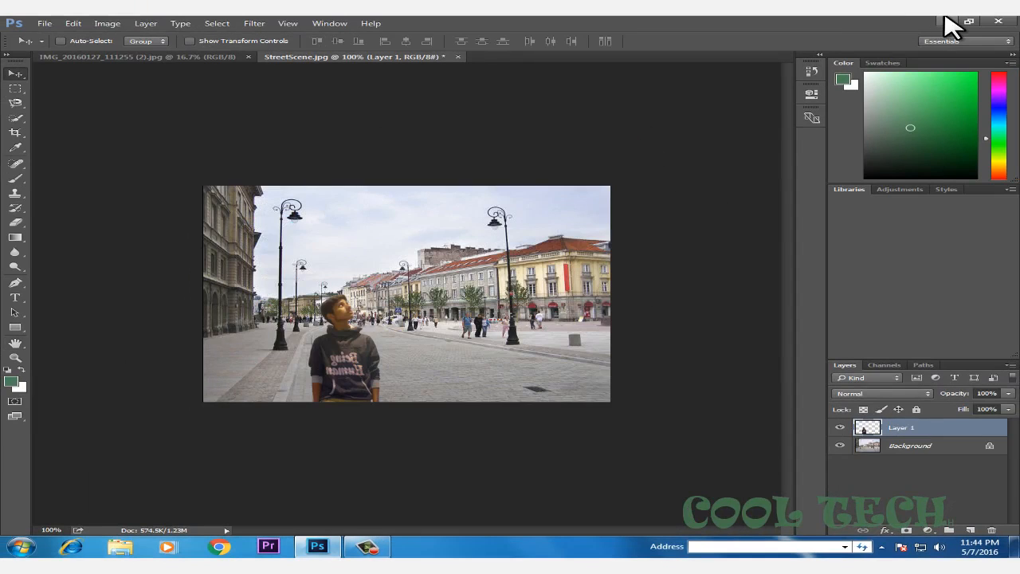
# - View the saved StreetScene.jpg composite in Windows Photo Viewer
pyautogui.click(968, 22)
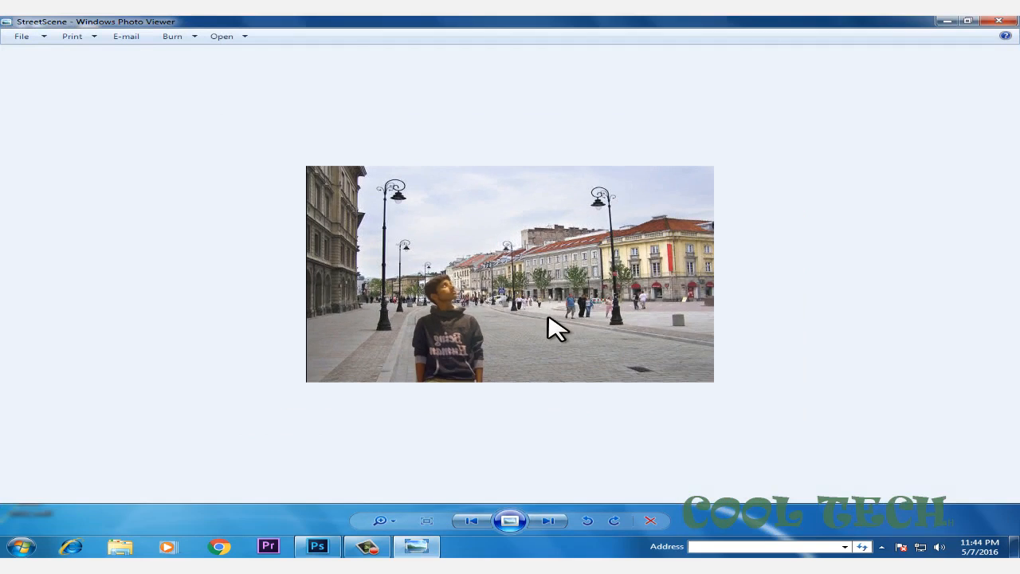
pyautogui.moveTo(645, 338)
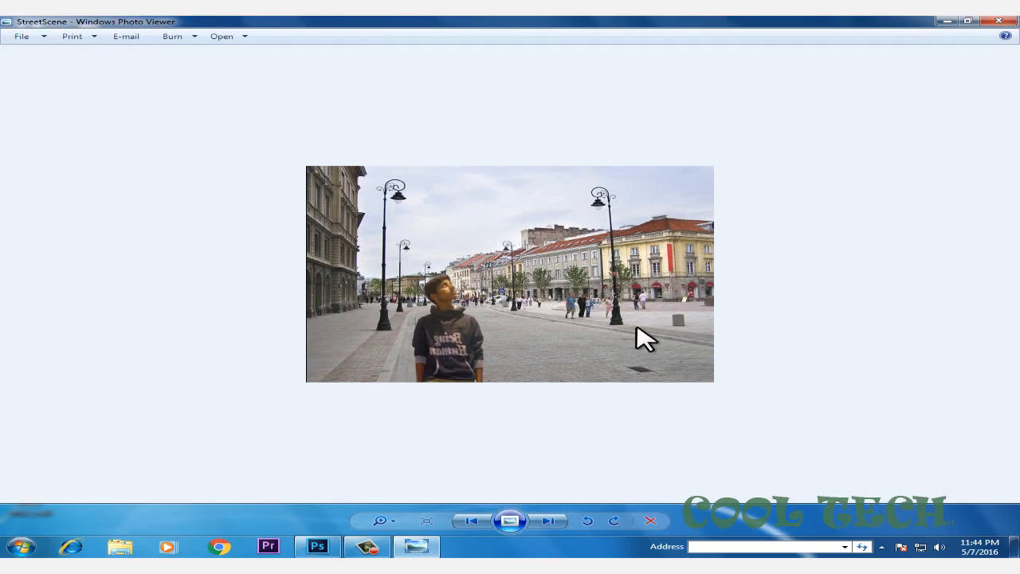
pyautogui.moveTo(561, 330)
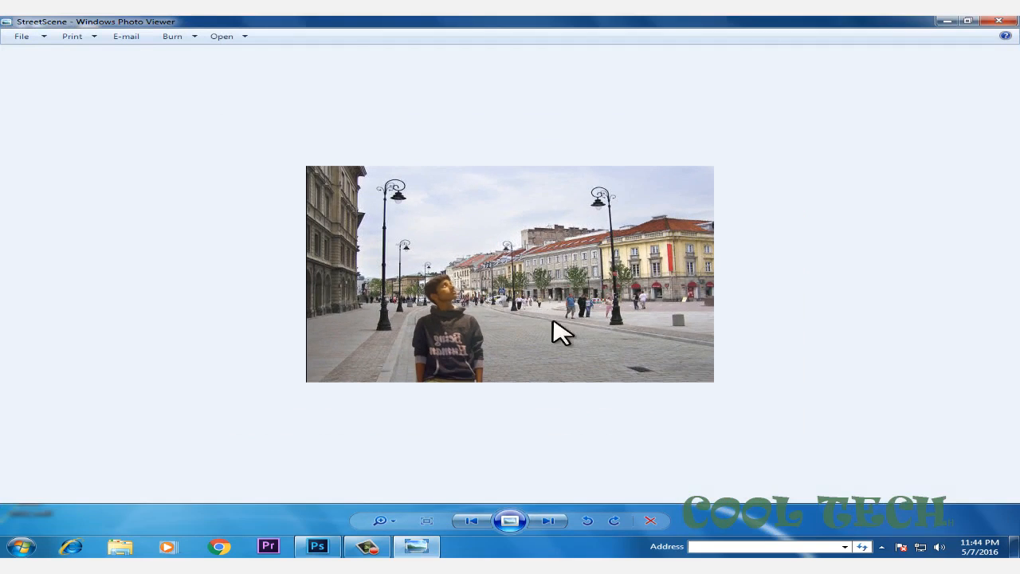